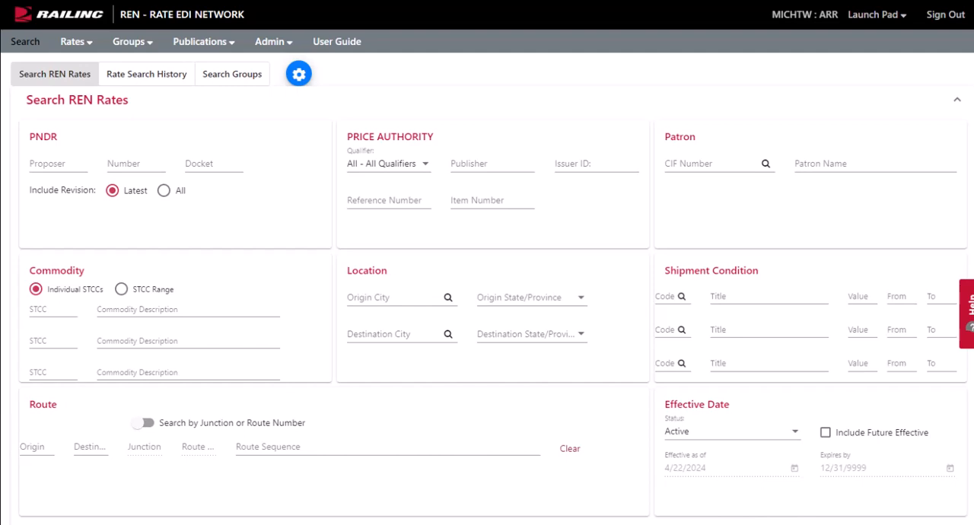
Open the Rates menu in the top navigation bar from the Search page.
left_click(73, 41)
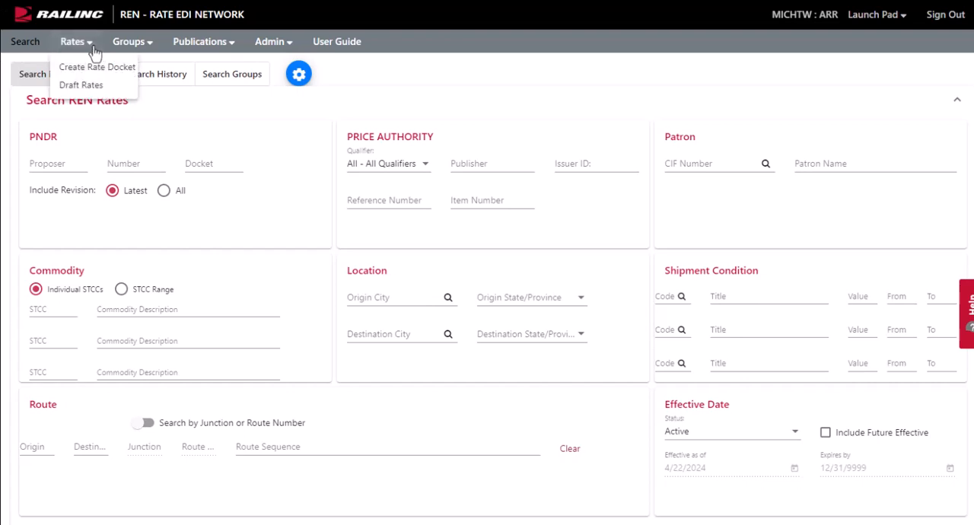
mouse_move(97, 67)
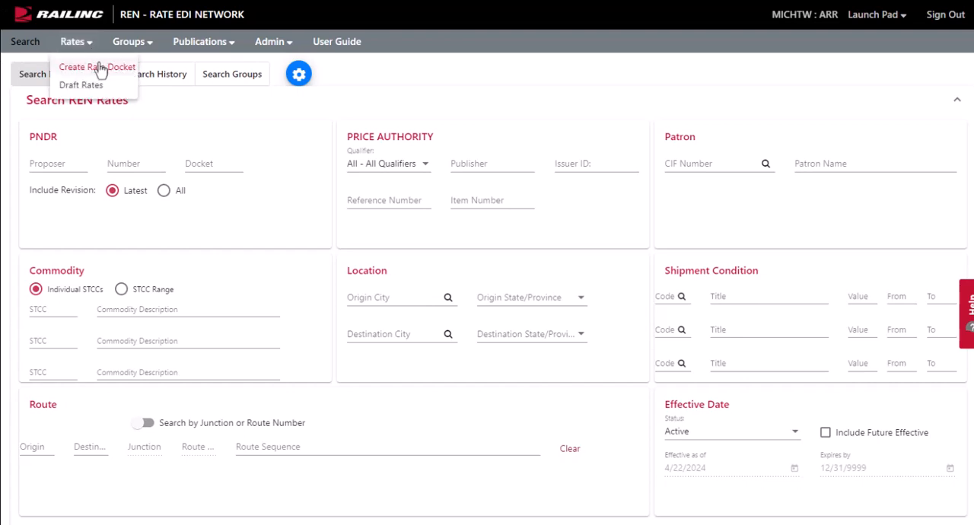
Choose Rates > Create Rate Docket, switch to Upload Rate, and open the Excel template.
left_click(97, 67)
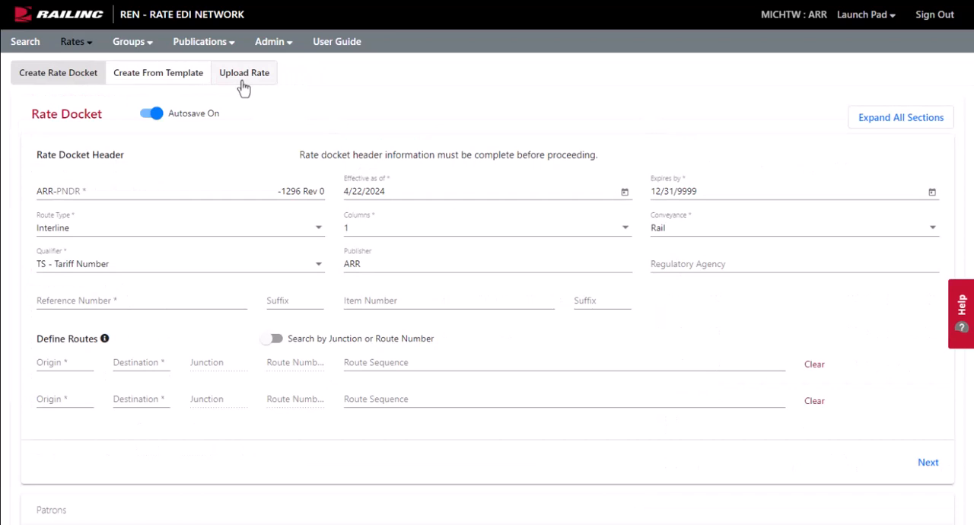
left_click(245, 73)
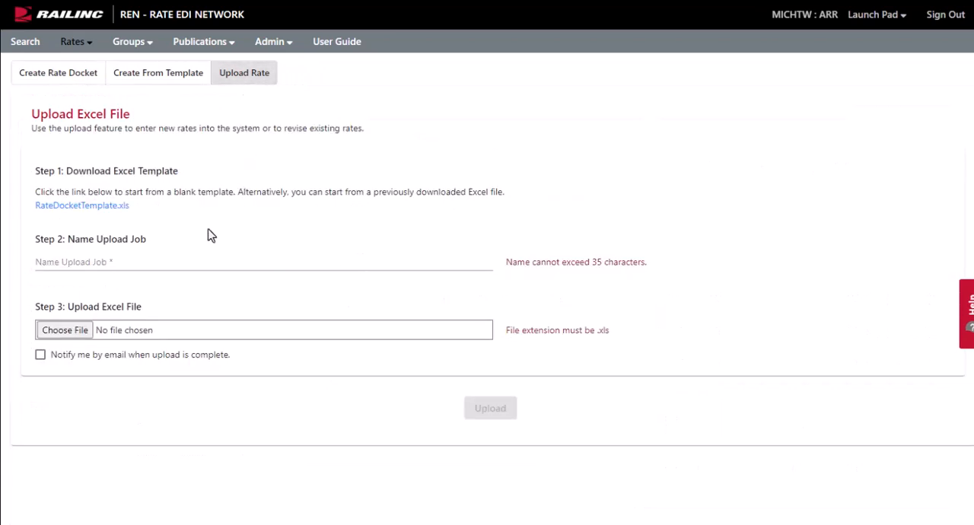
left_click(82, 206)
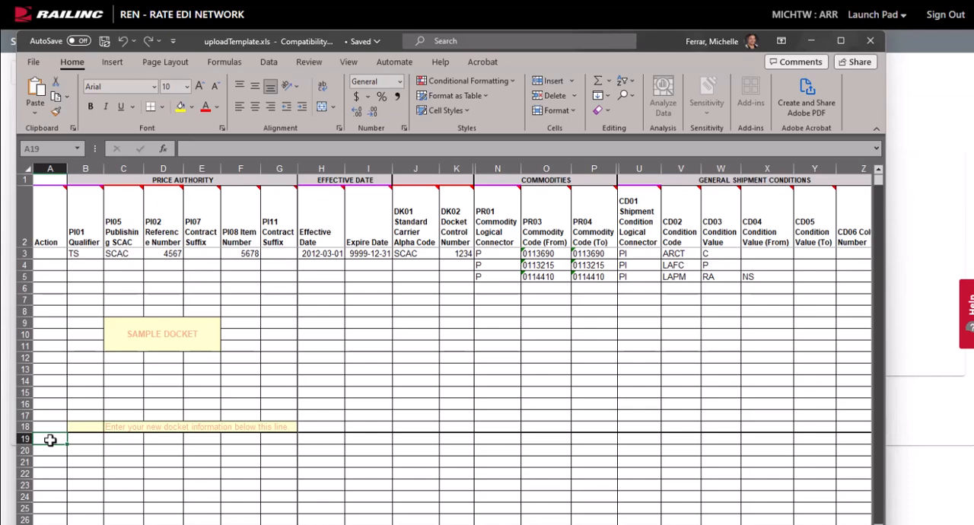
mouse_move(66, 448)
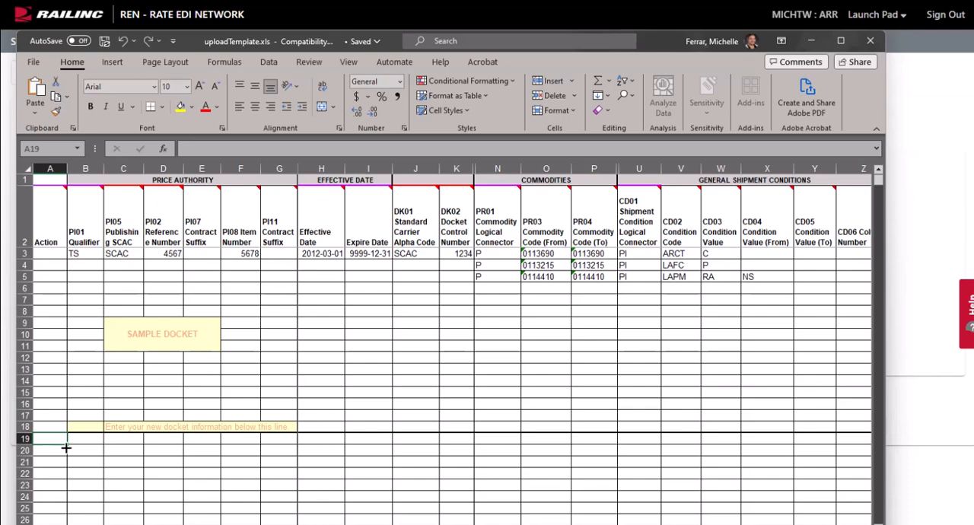
mouse_move(151, 209)
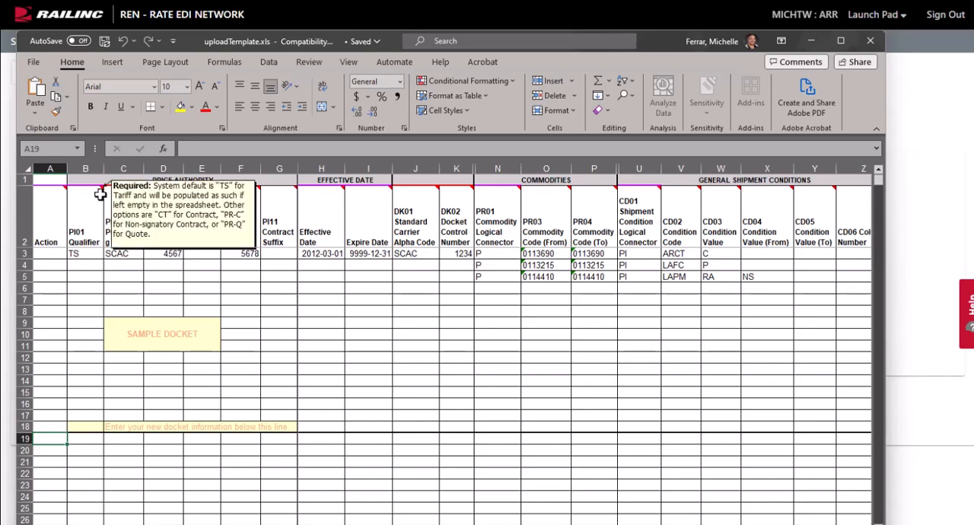
mouse_move(71, 273)
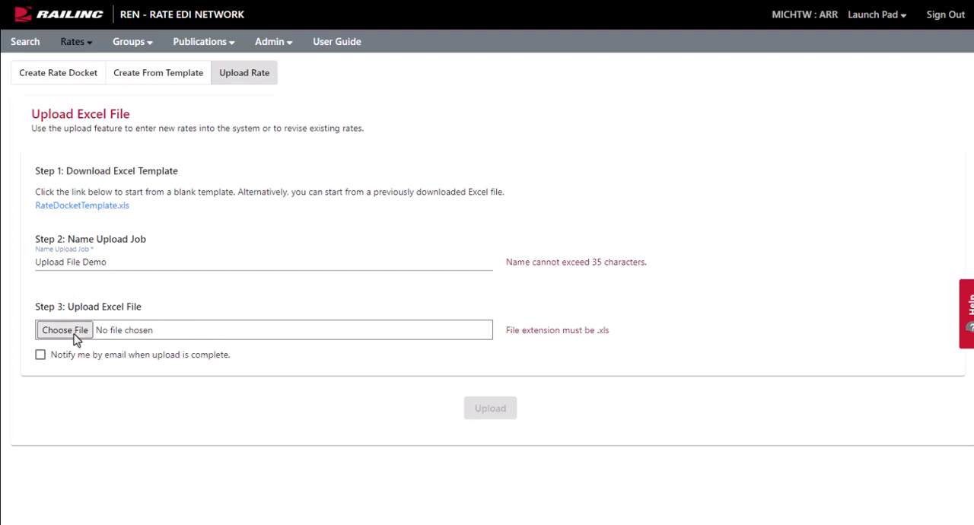
Attach WeRates.xls to the upload job and turn on email notification on completion.
left_click(64, 330)
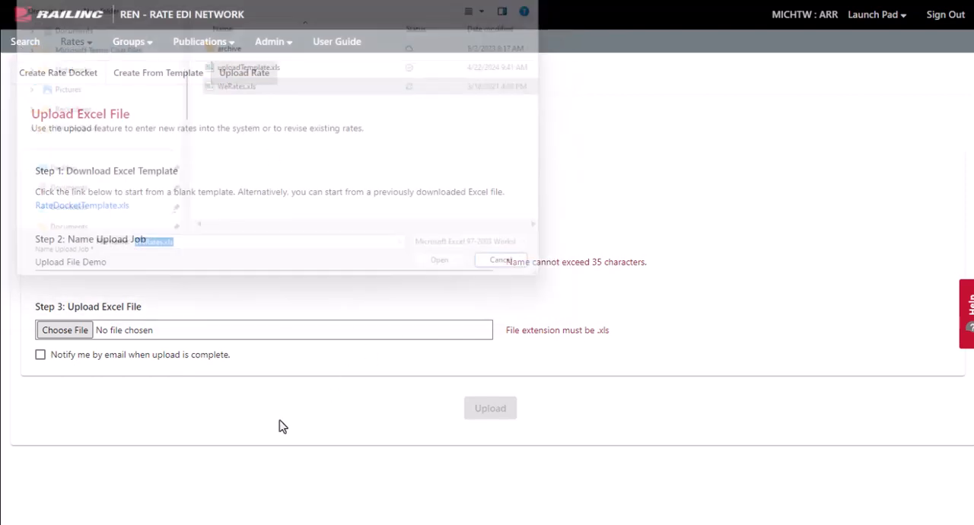
left_click(439, 259)
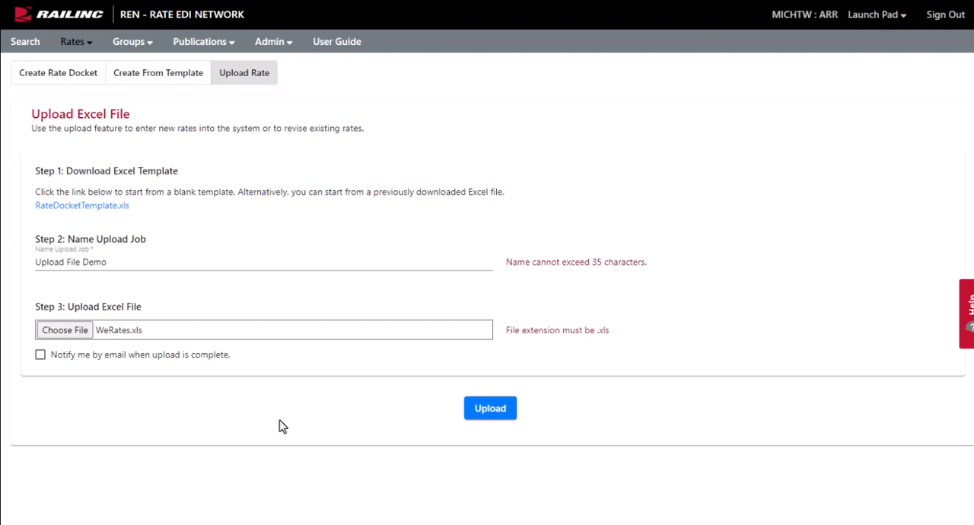
left_click(40, 354)
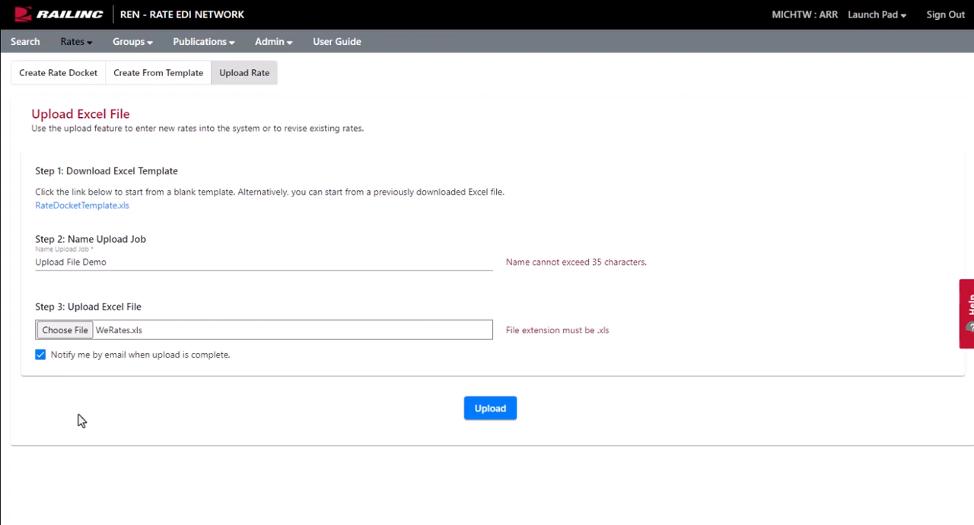
mouse_move(490, 411)
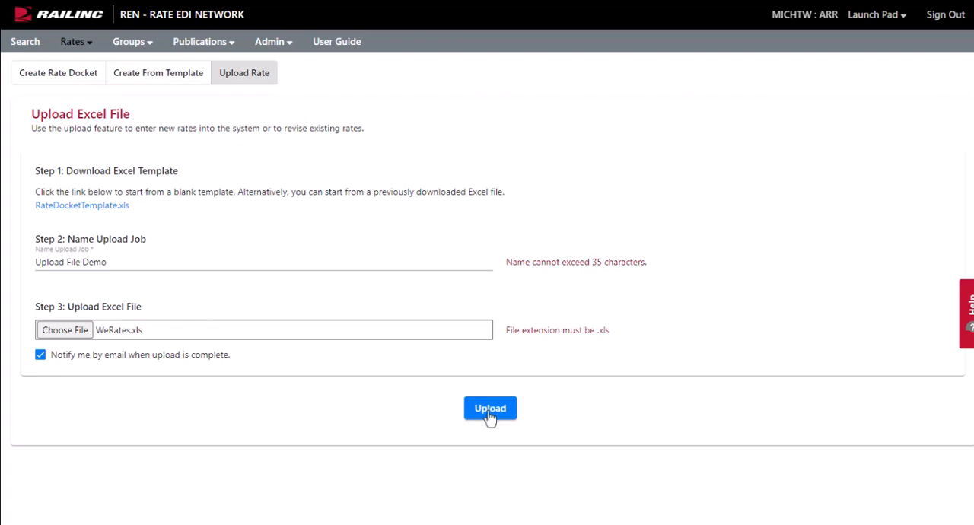
Submit the WeRates.xls upload, then open Rates > Draft Rates.
left_click(489, 408)
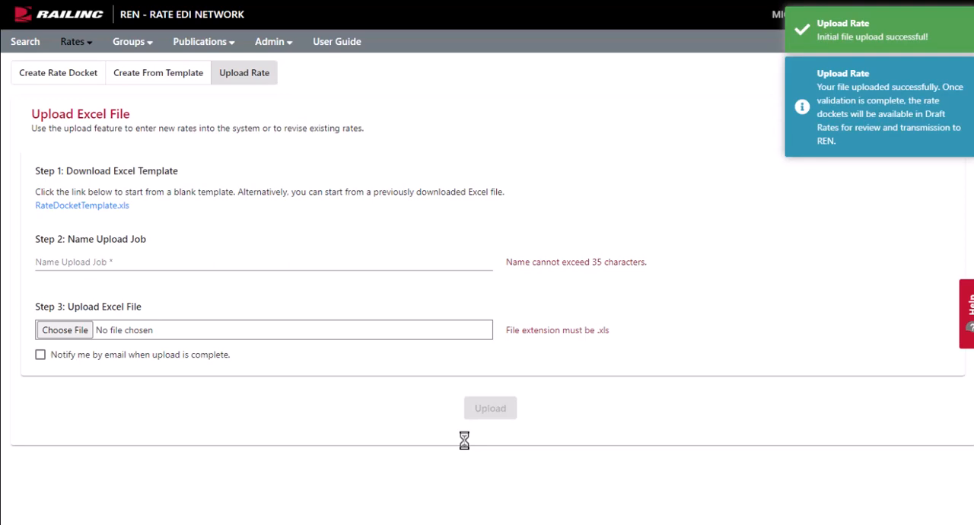
mouse_move(430, 410)
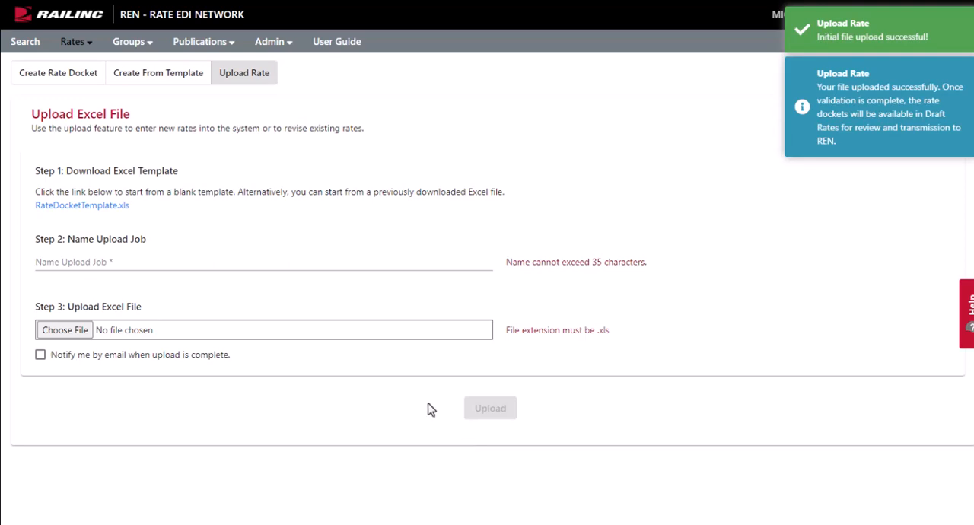
left_click(71, 41)
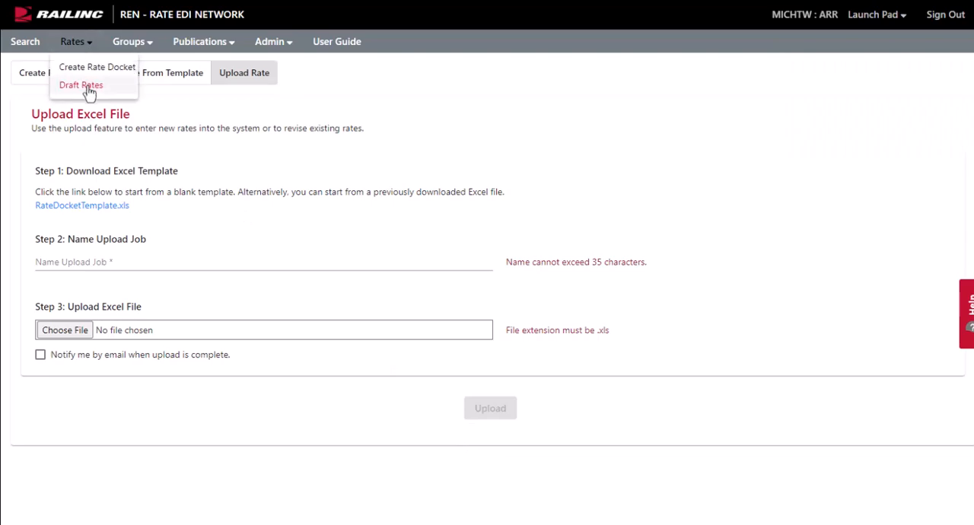
left_click(80, 85)
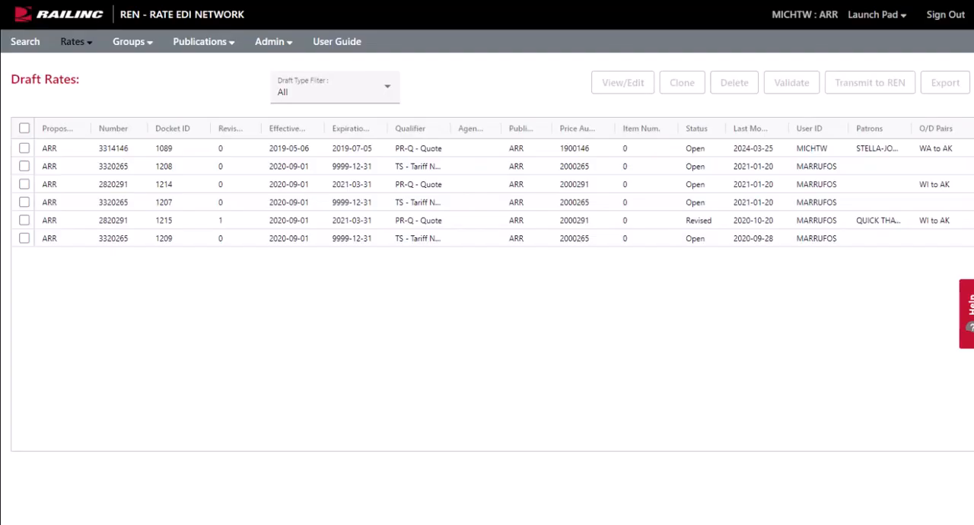